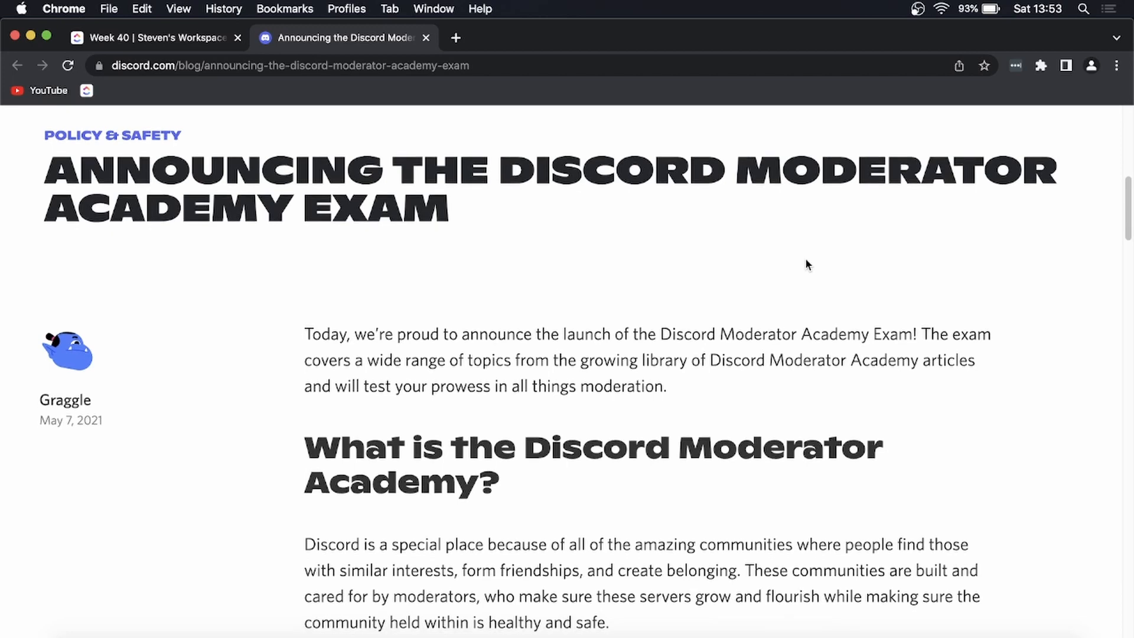
# Bring up the link options for the 'Discord Moderator Academy' link in the announcement post
pyautogui.scroll(-3)
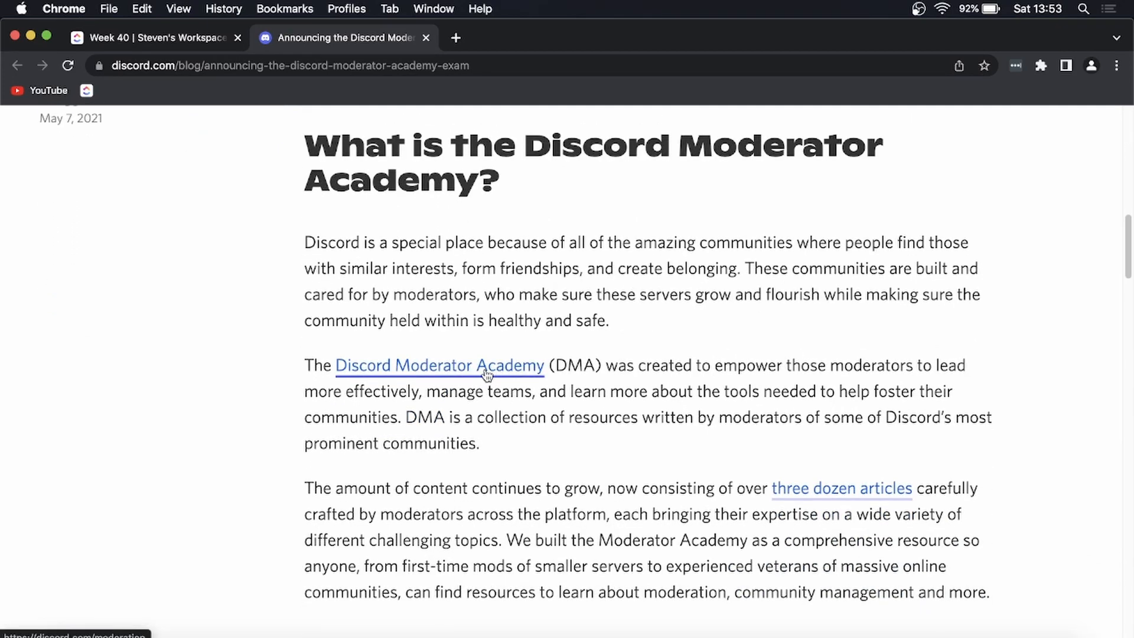
pyautogui.moveTo(478, 371)
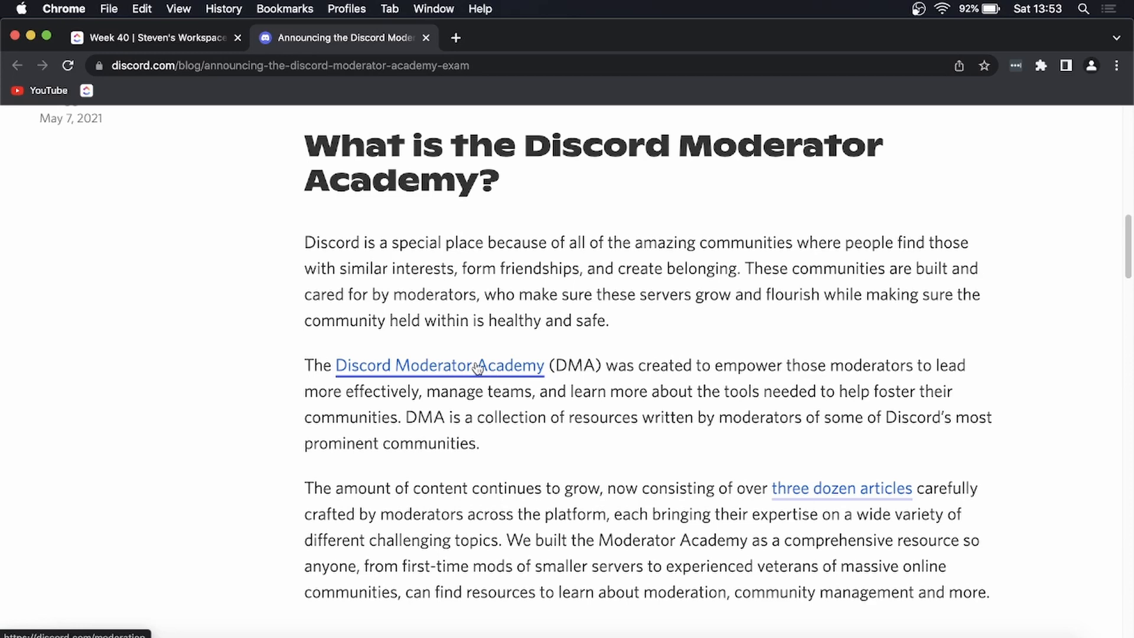
pyautogui.rightClick(439, 365)
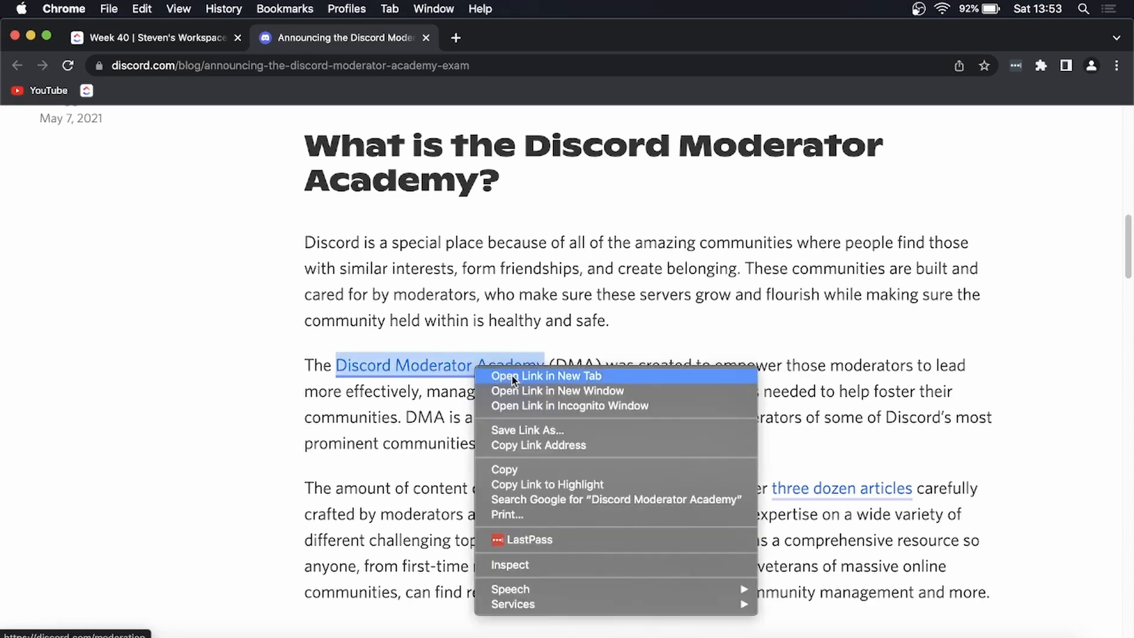
# Open the Moderator Academy in a new tab and read through The Curriculum sections
pyautogui.click(547, 376)
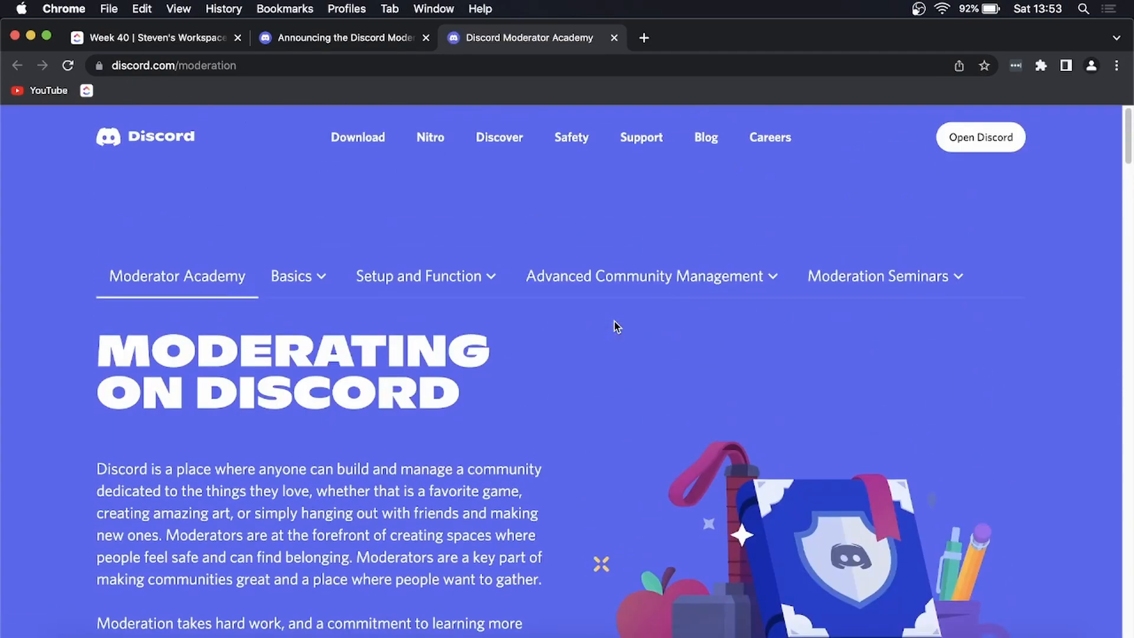
pyautogui.scroll(-3)
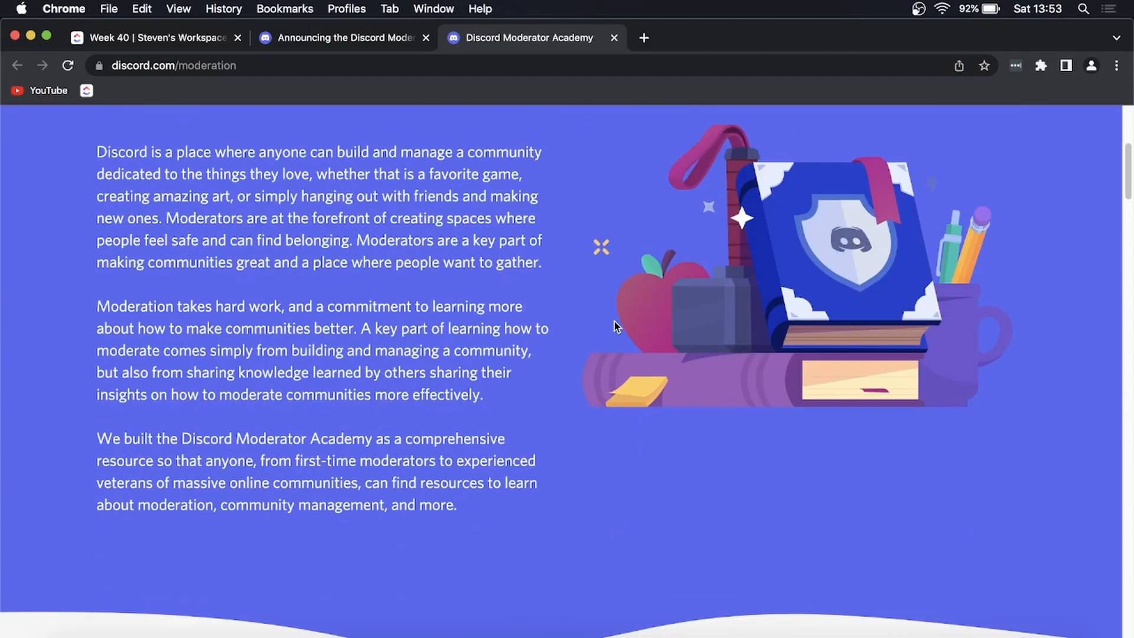
pyautogui.scroll(-3)
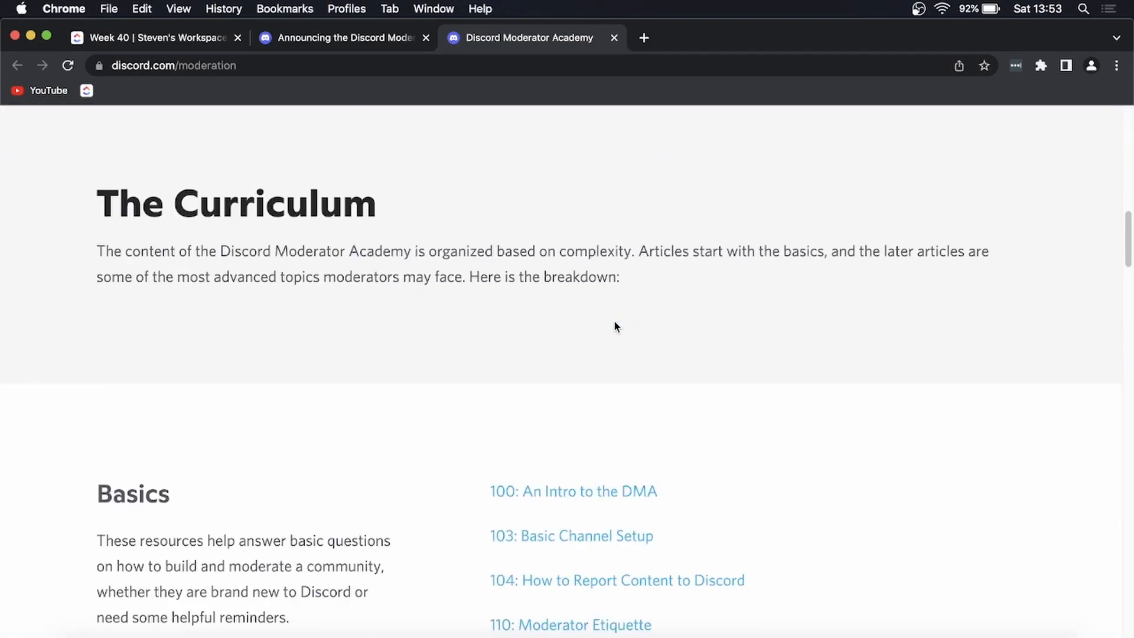
pyautogui.scroll(-3)
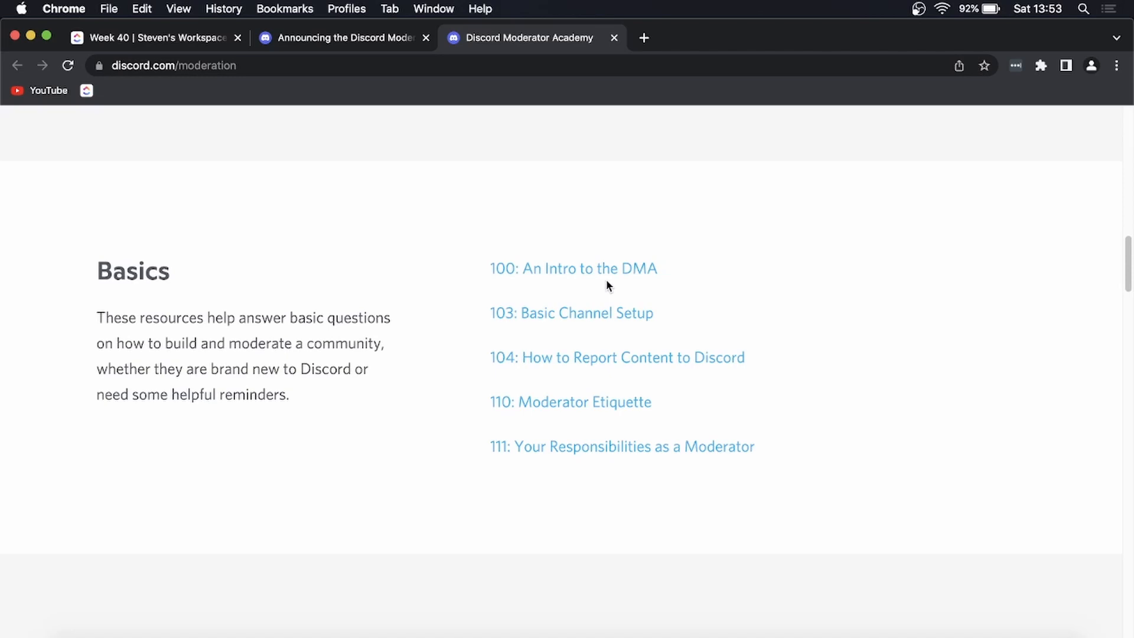
pyautogui.scroll(-3)
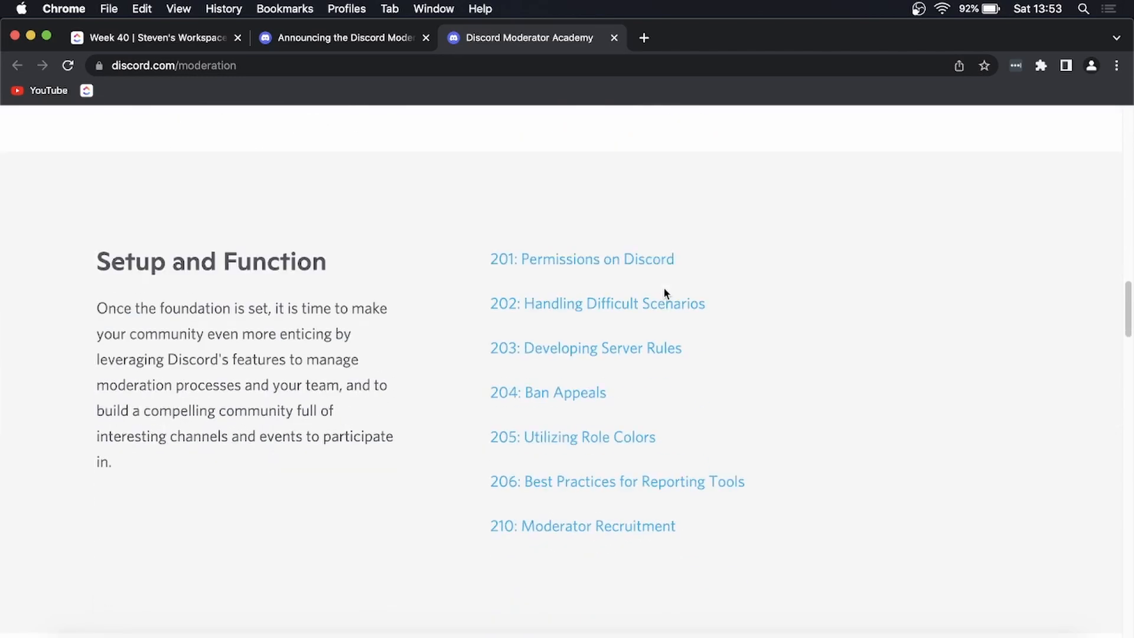
pyautogui.scroll(-3)
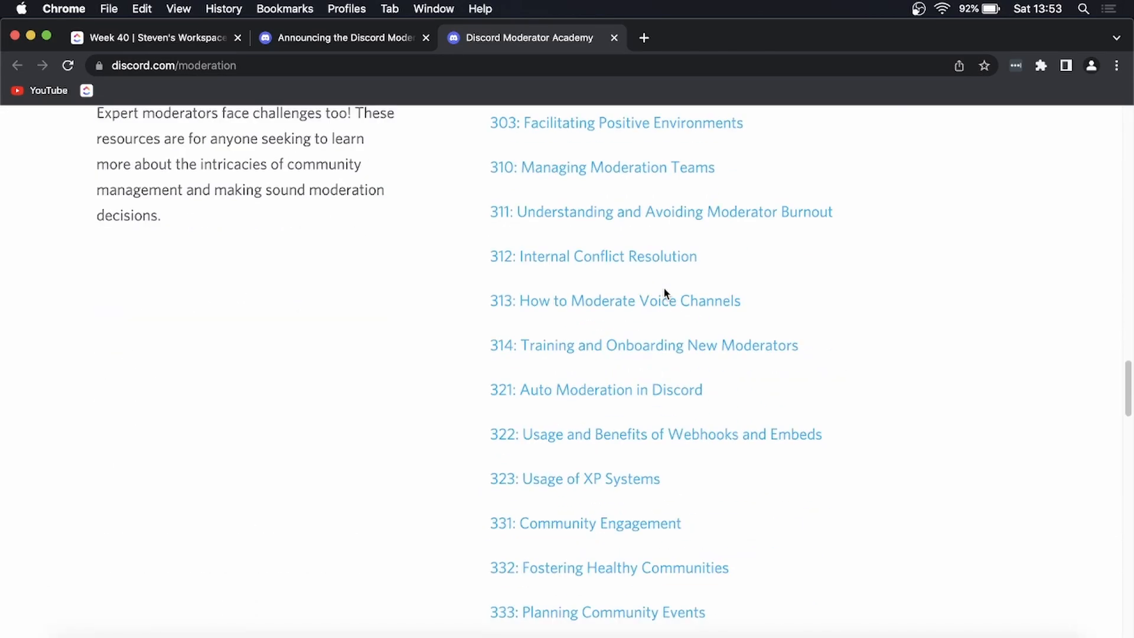
pyautogui.scroll(-3)
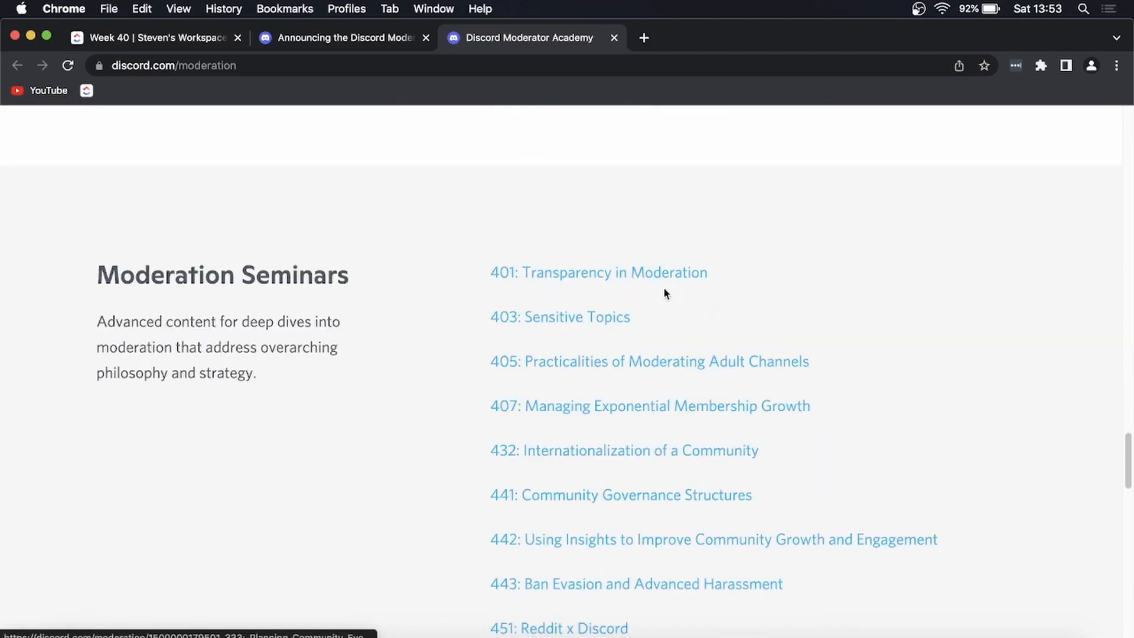
pyautogui.scroll(-3)
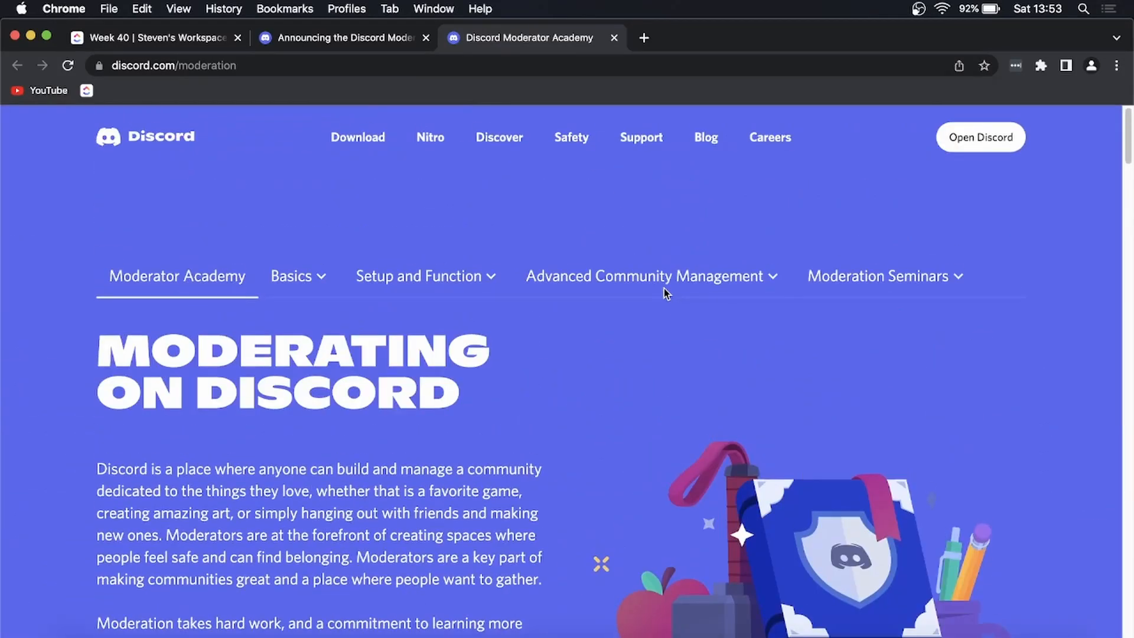
# Return to the announcement tab and bring up link options for the 'here' exam link
pyautogui.click(340, 38)
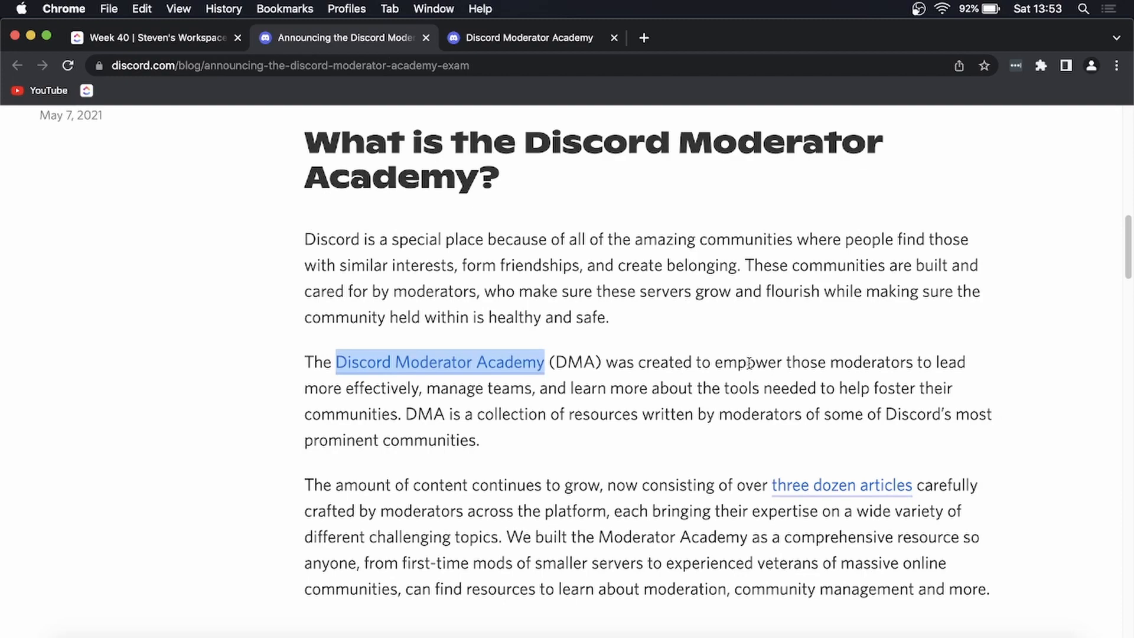
pyautogui.scroll(-3)
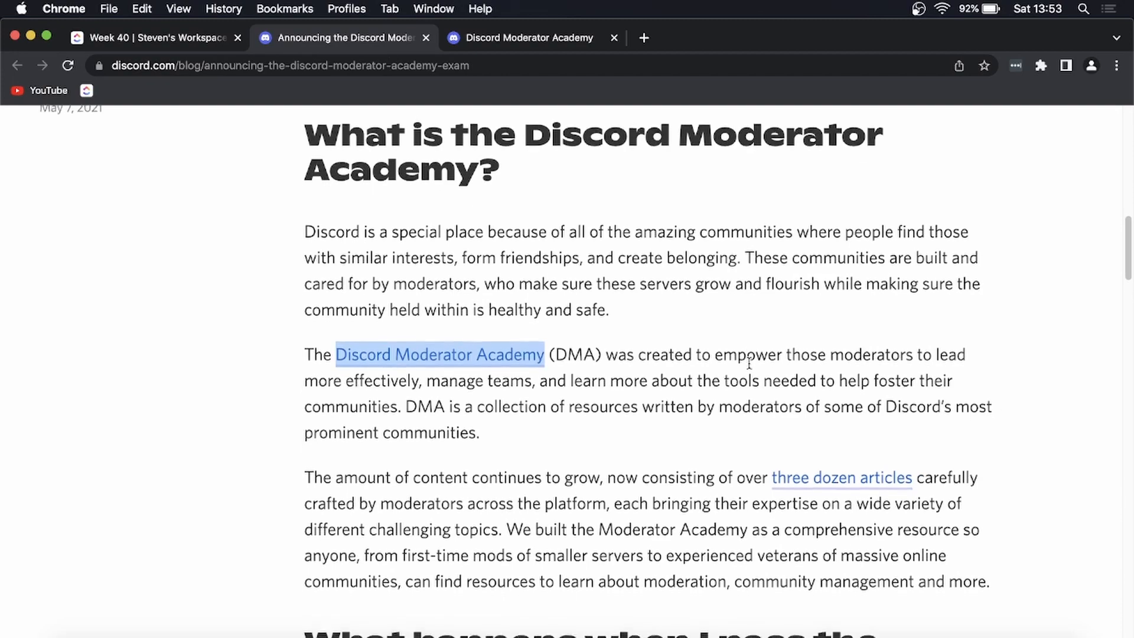
pyautogui.scroll(-3)
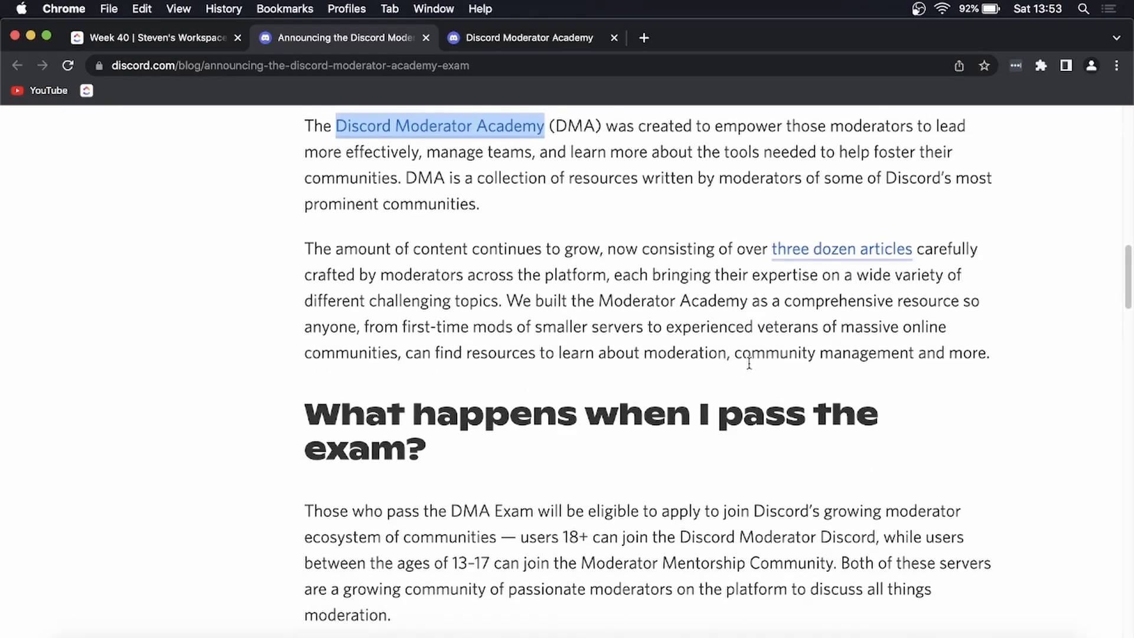
pyautogui.scroll(-3)
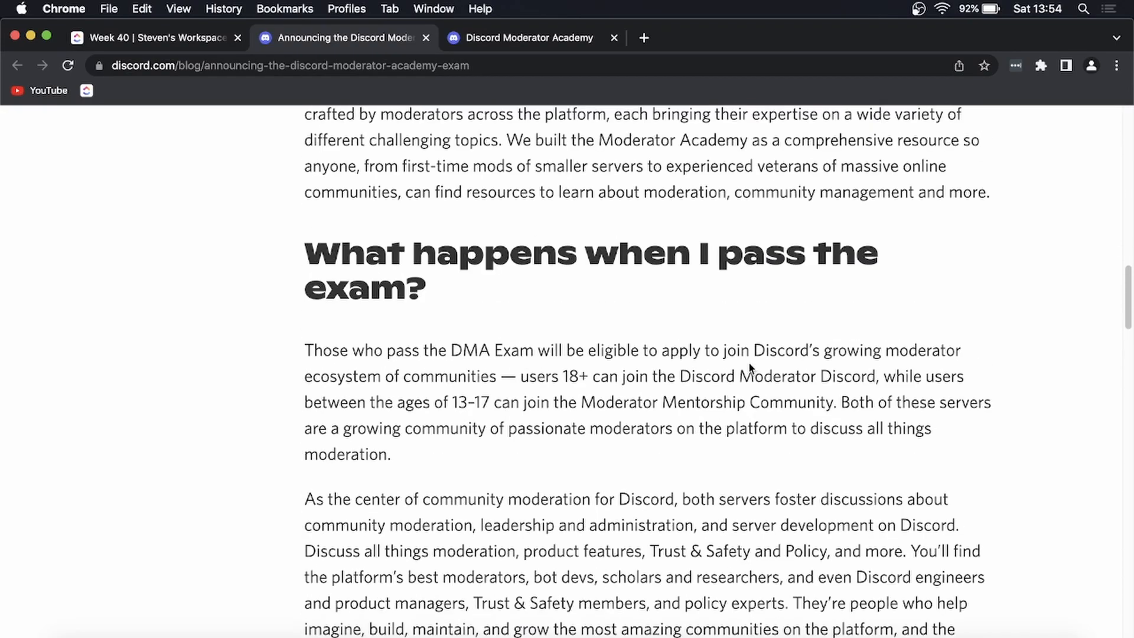
pyautogui.scroll(3)
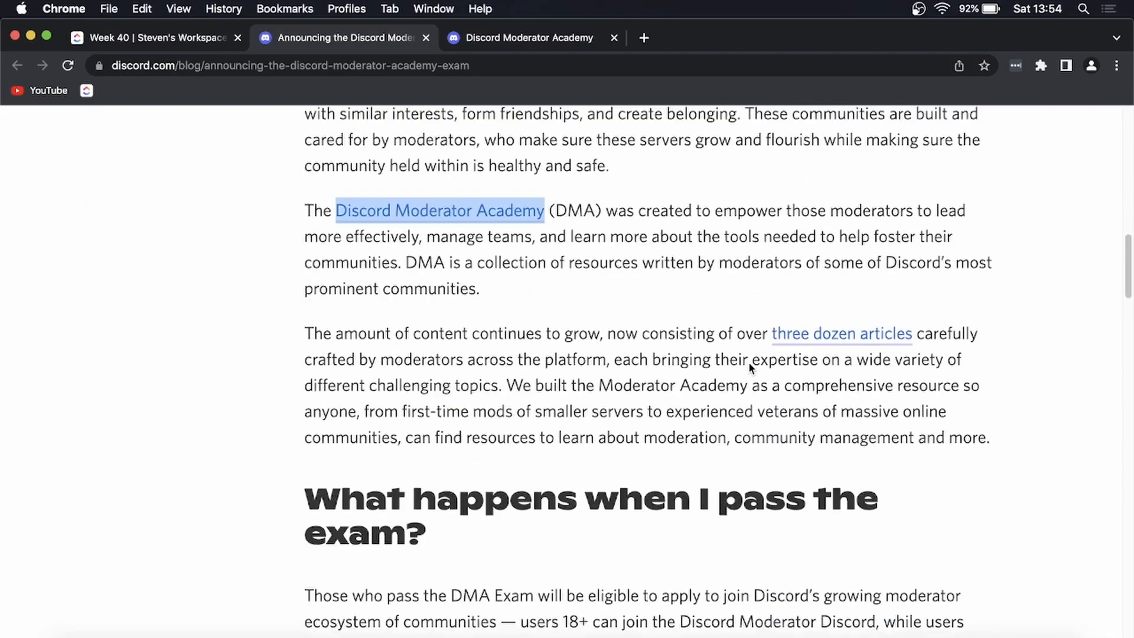
pyautogui.scroll(-3)
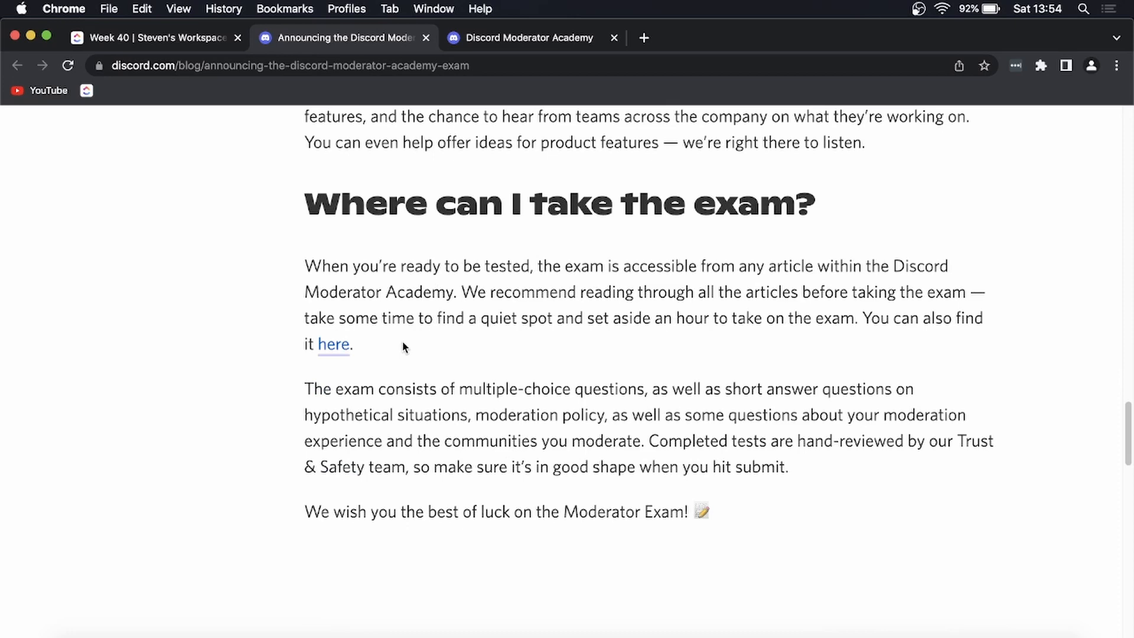
pyautogui.rightClick(333, 344)
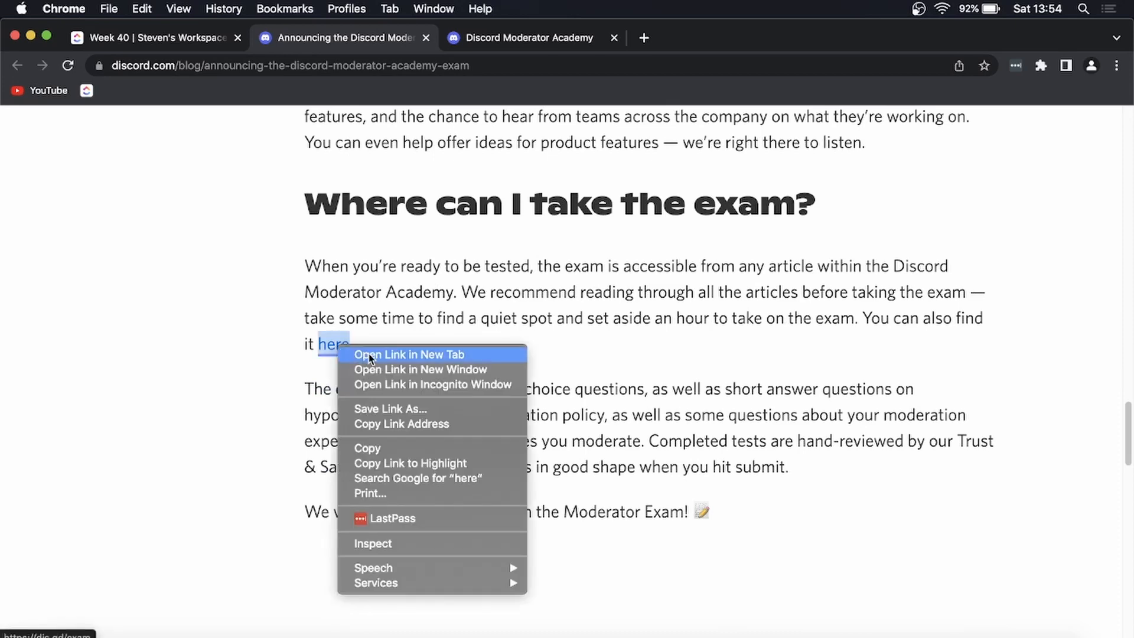
# Open the Moderator Academy Exam in a new tab and view its Alchemer introduction page
pyautogui.click(410, 354)
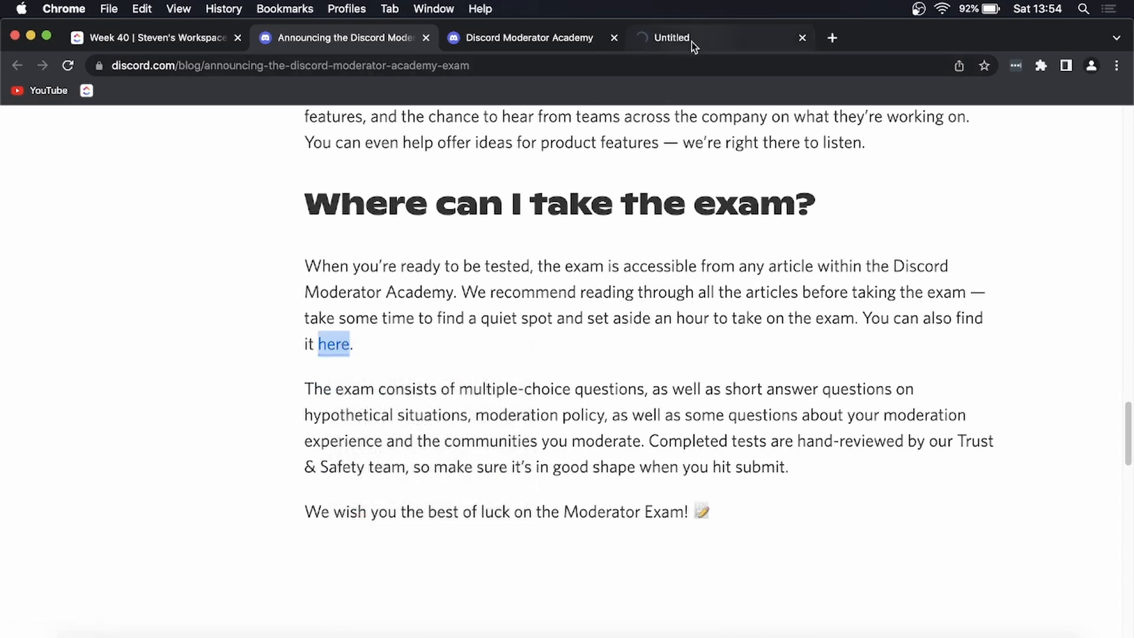
pyautogui.click(333, 344)
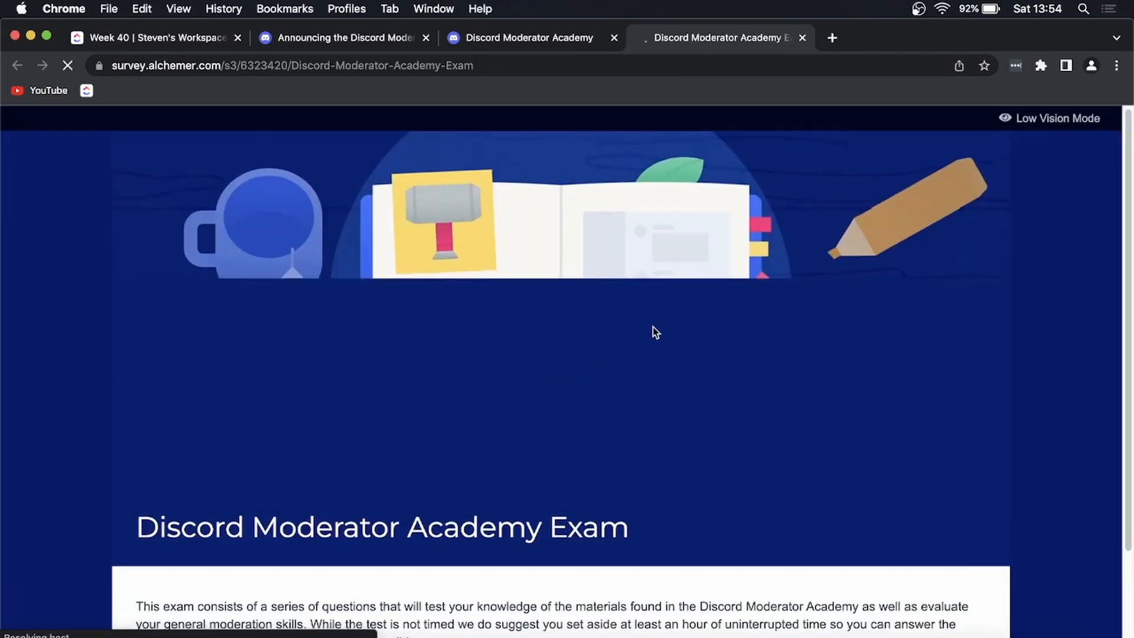
pyautogui.scroll(-3)
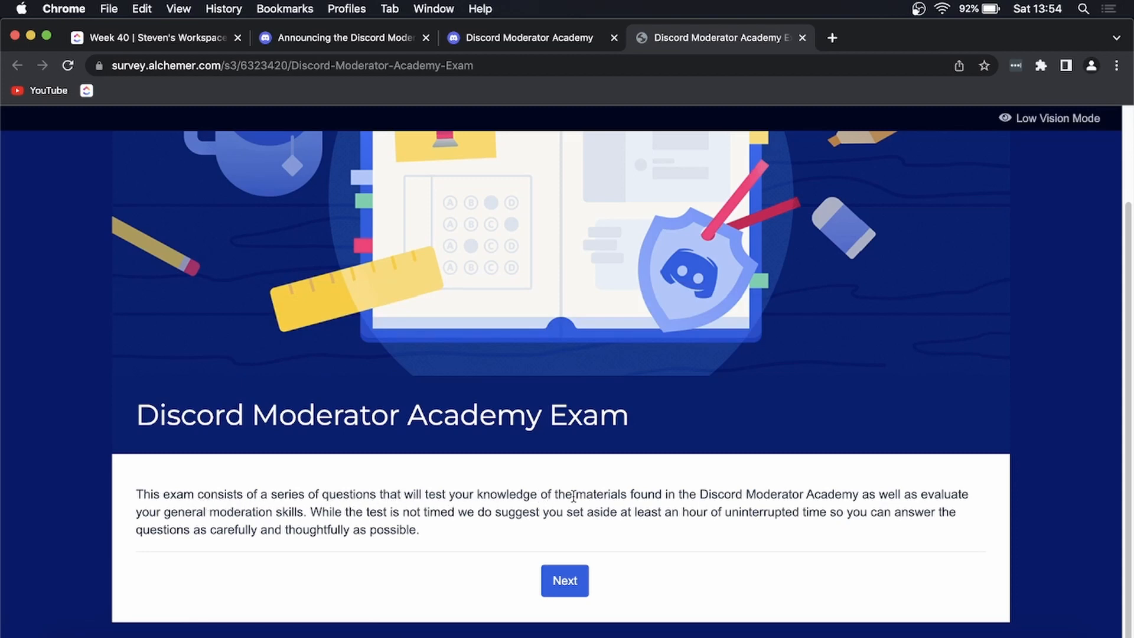
pyautogui.moveTo(790, 543)
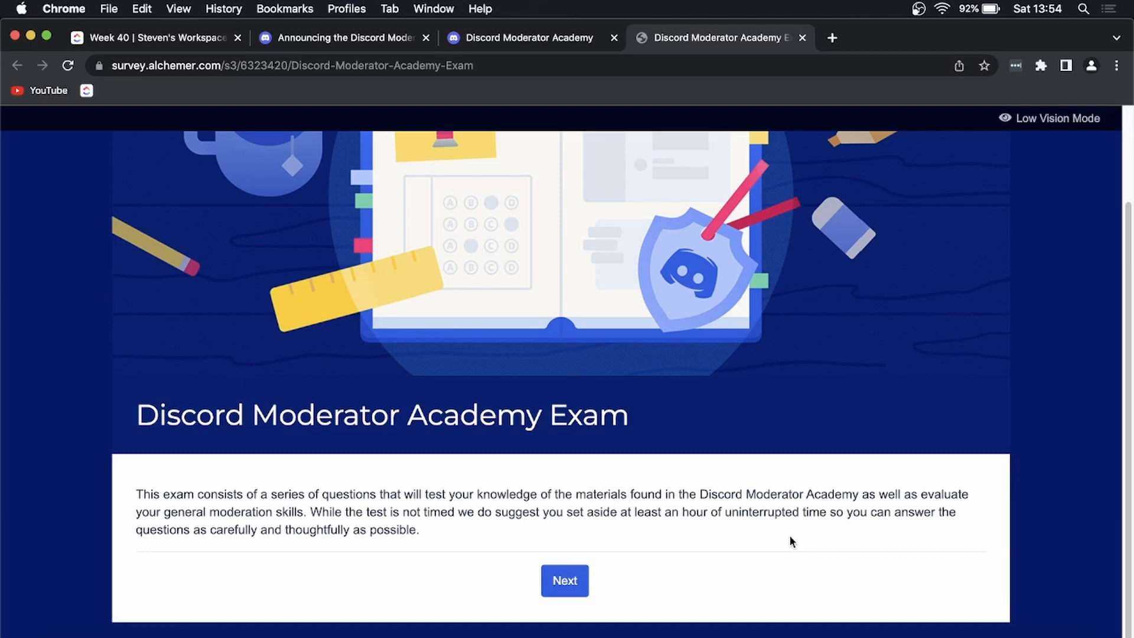
pyautogui.moveTo(811, 512)
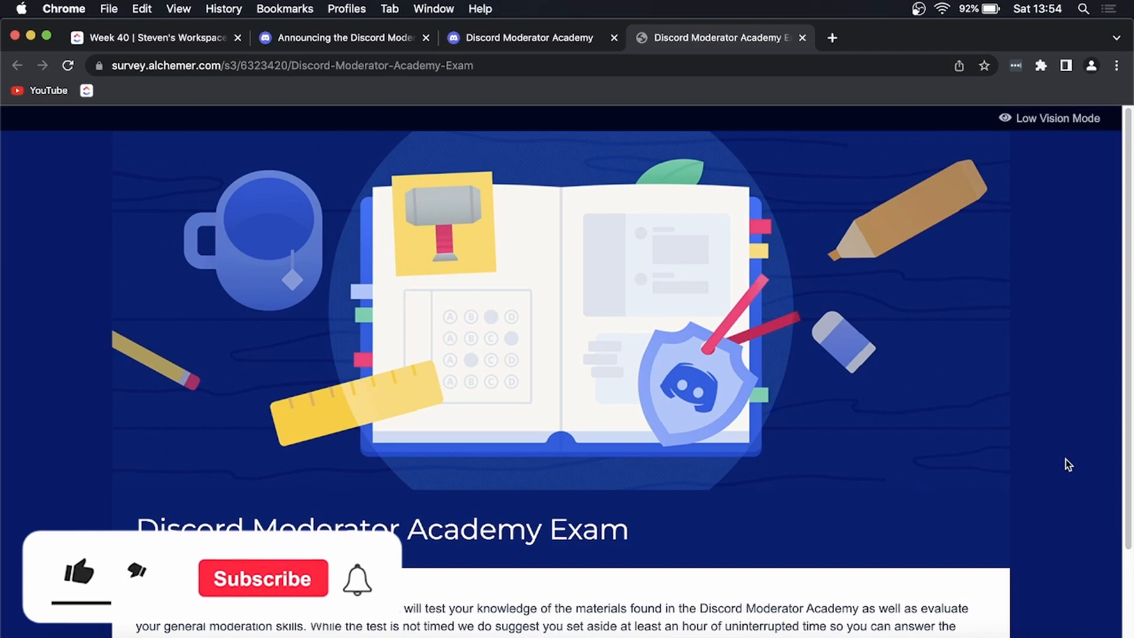
pyautogui.click(77, 576)
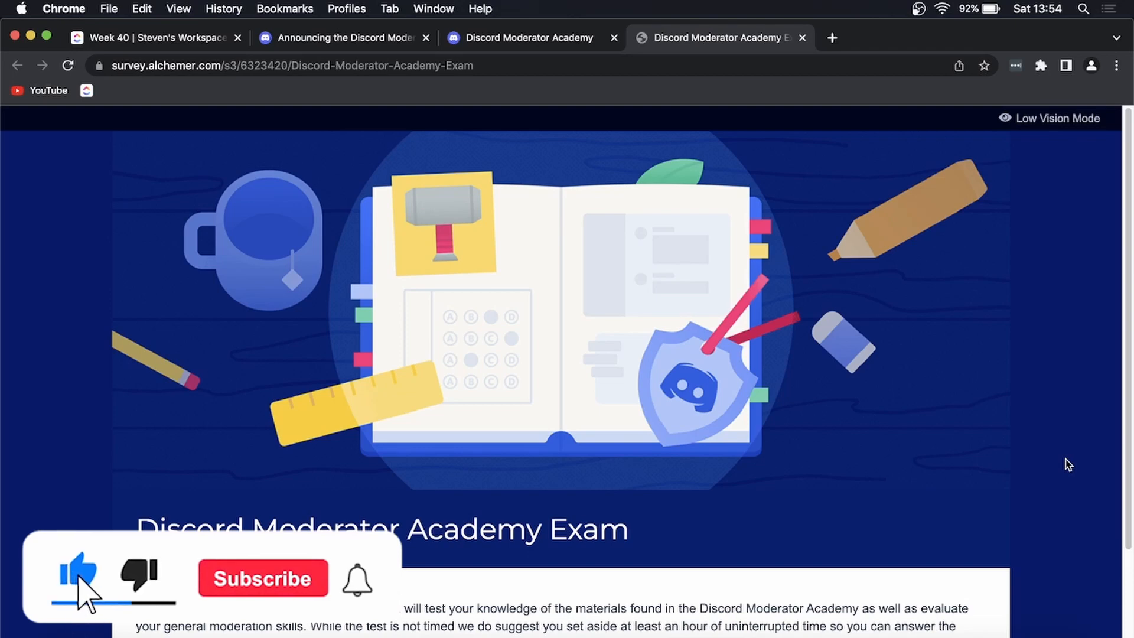
pyautogui.click(262, 578)
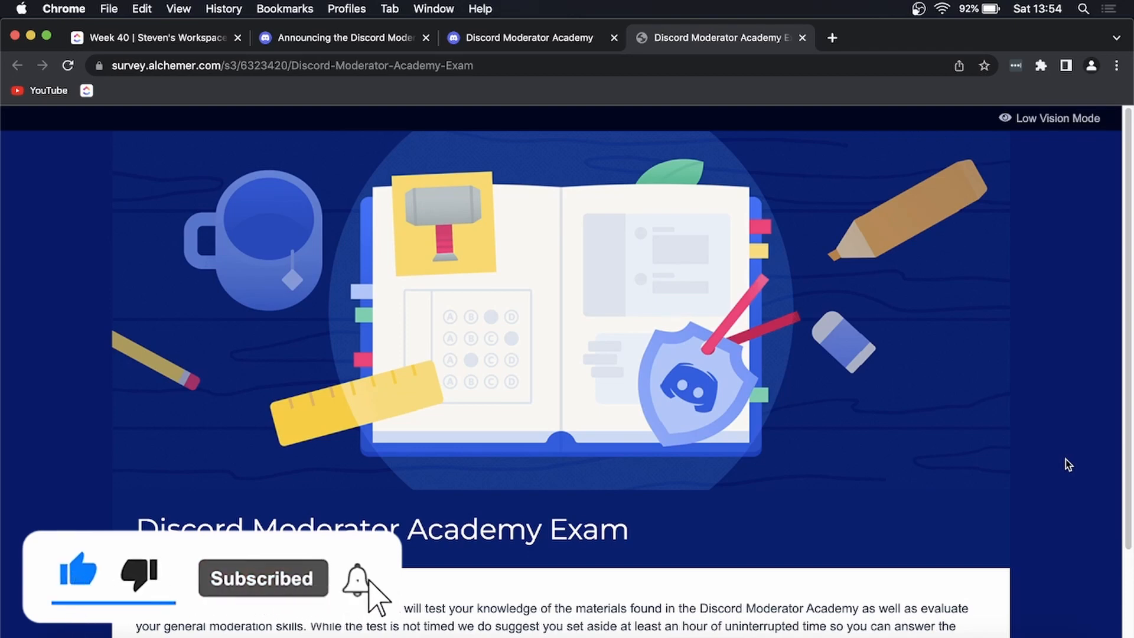